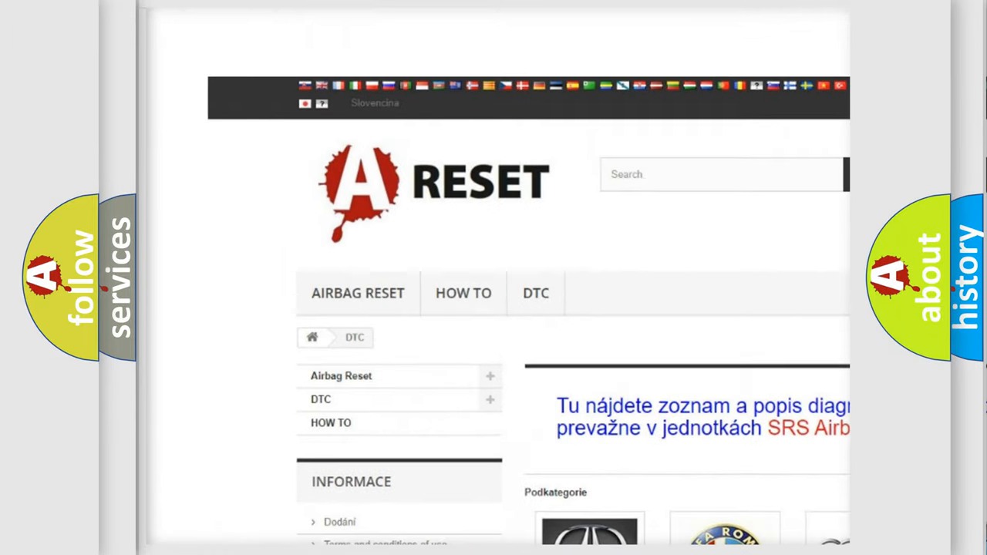
- Open the JEEP DTC tile and scroll through its trouble-code list, back to the top
scroll(down, 3)
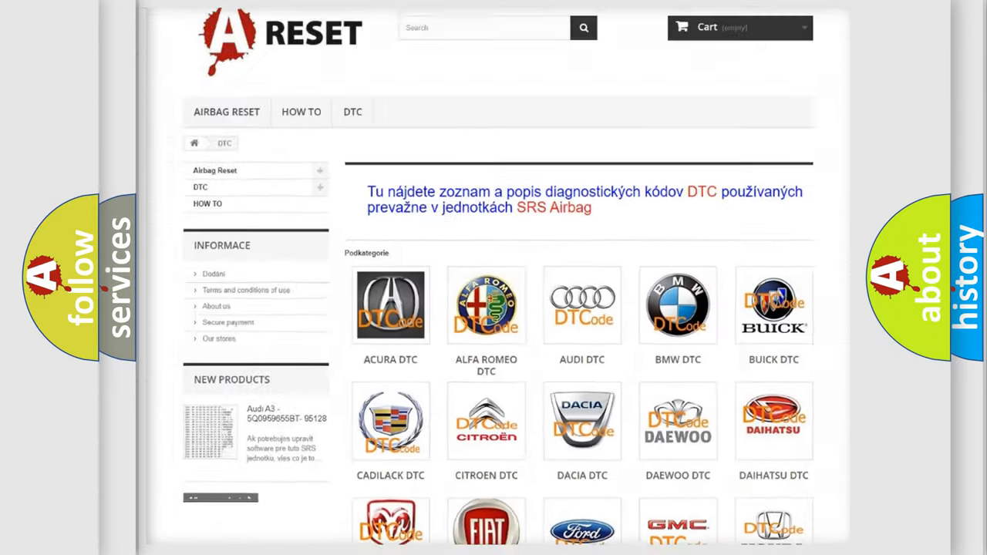
scroll(down, 3)
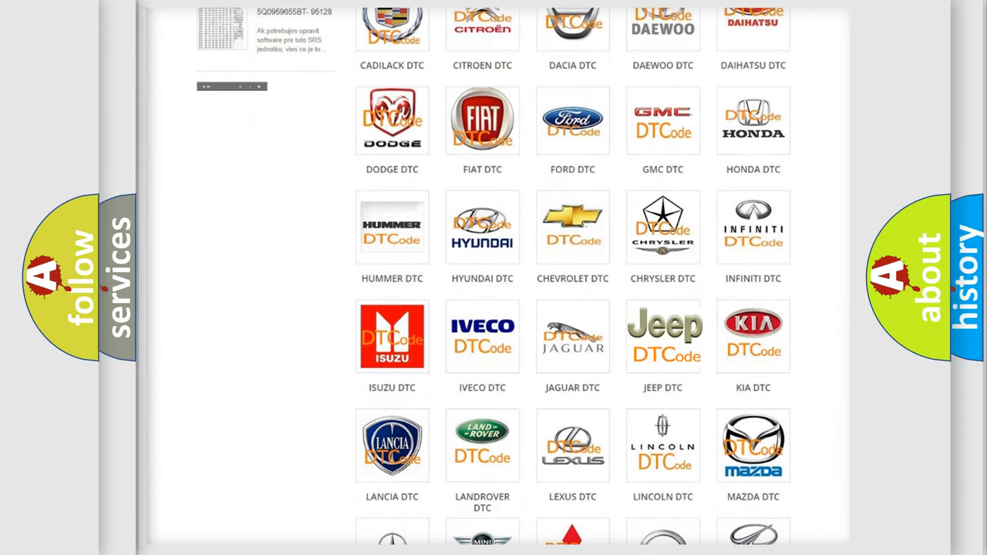
click(663, 336)
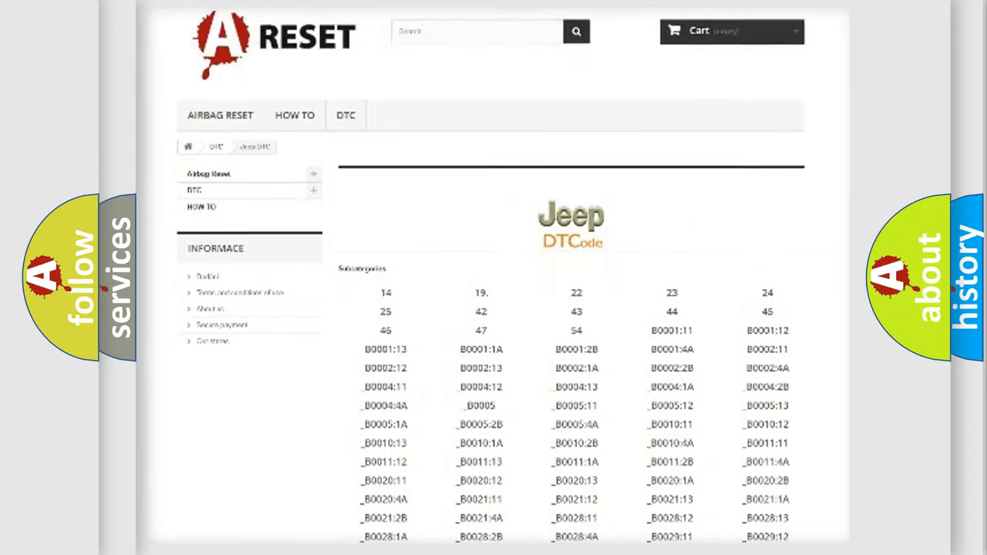
scroll(down, 3)
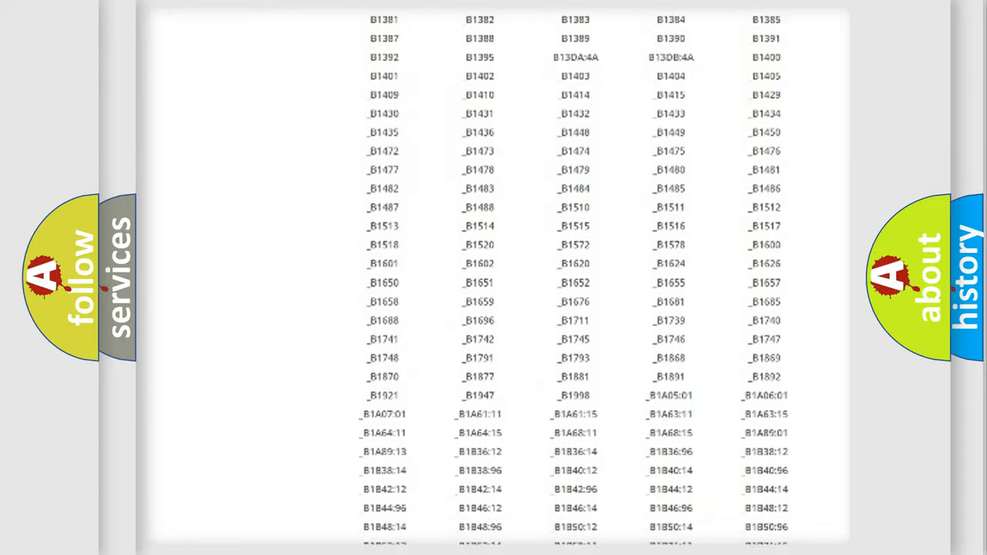
scroll(up, 3)
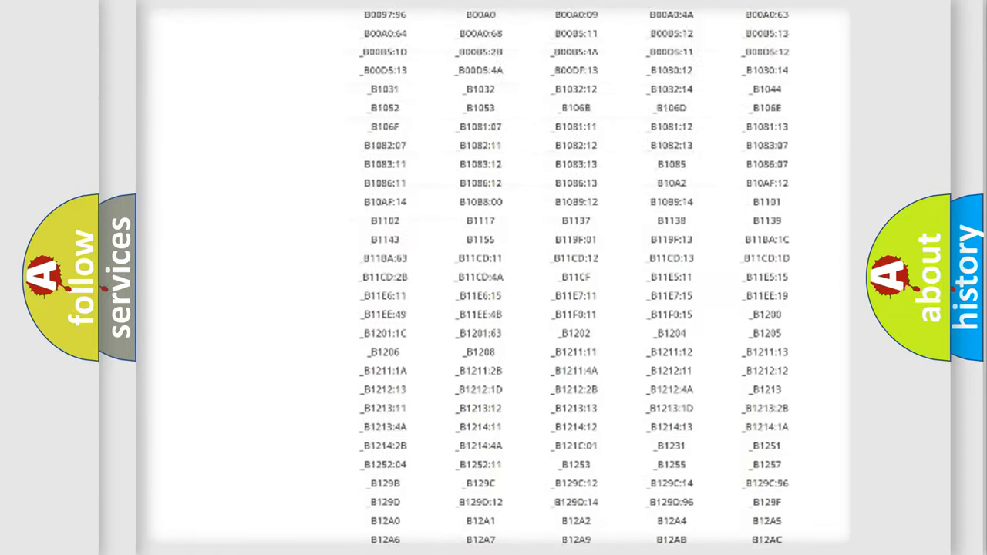
scroll(up, 3)
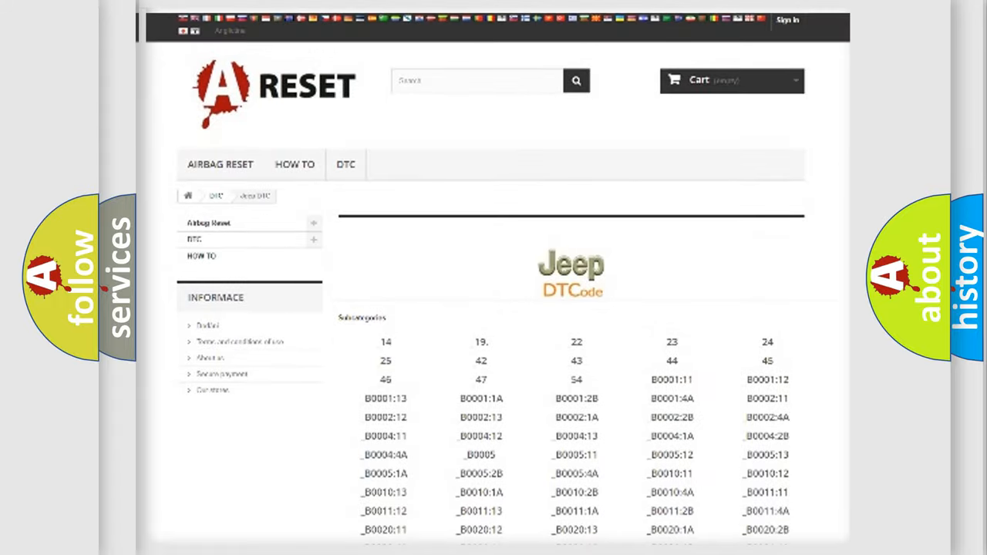